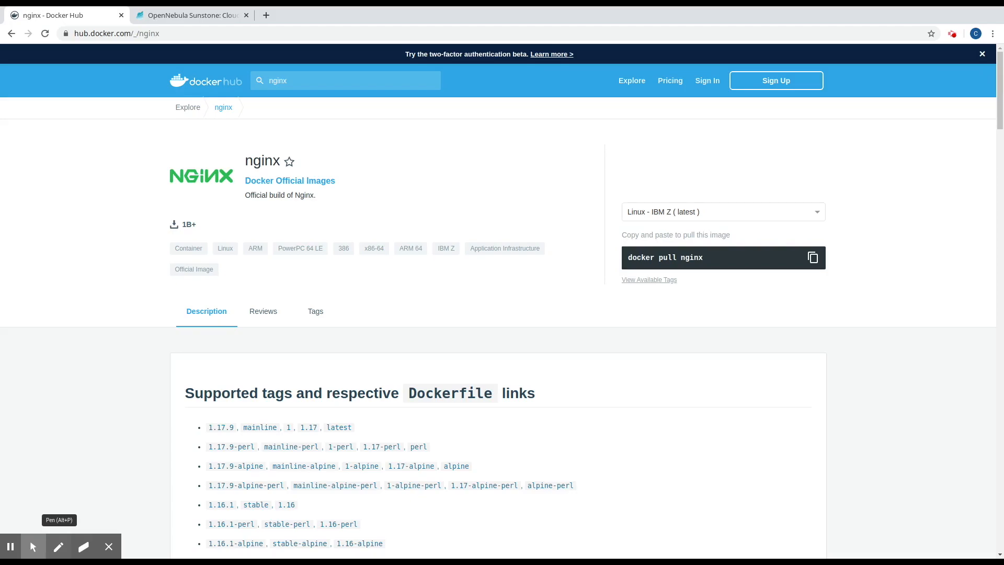
Begin a new image in Storage > Images named nginx.
scroll(down, 3)
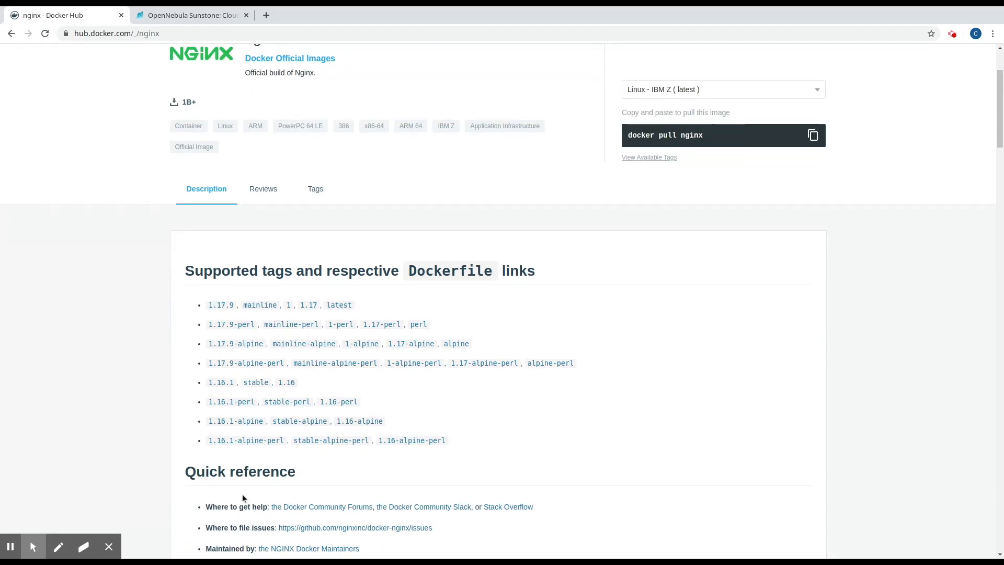
mouse_move(299, 420)
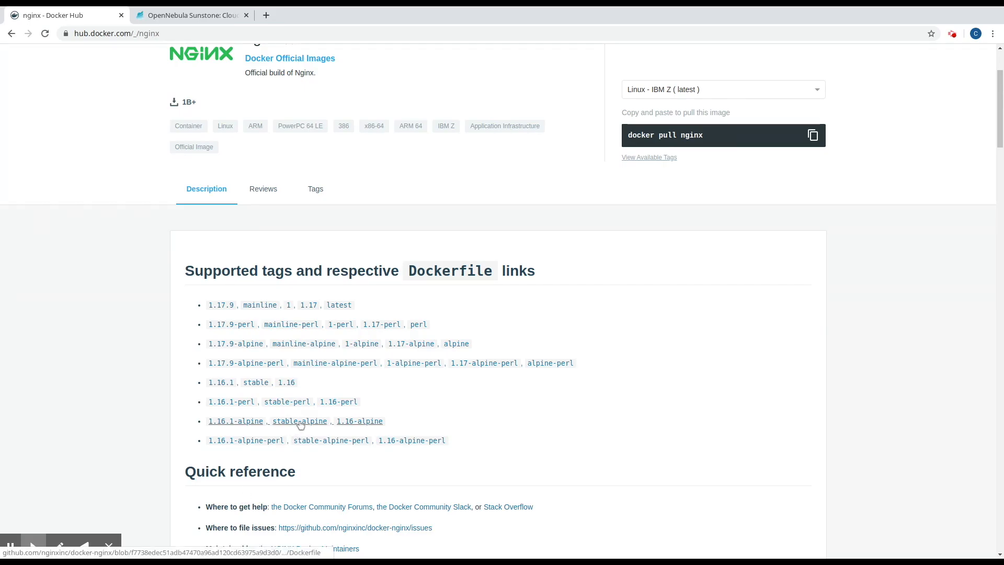
mouse_move(299, 421)
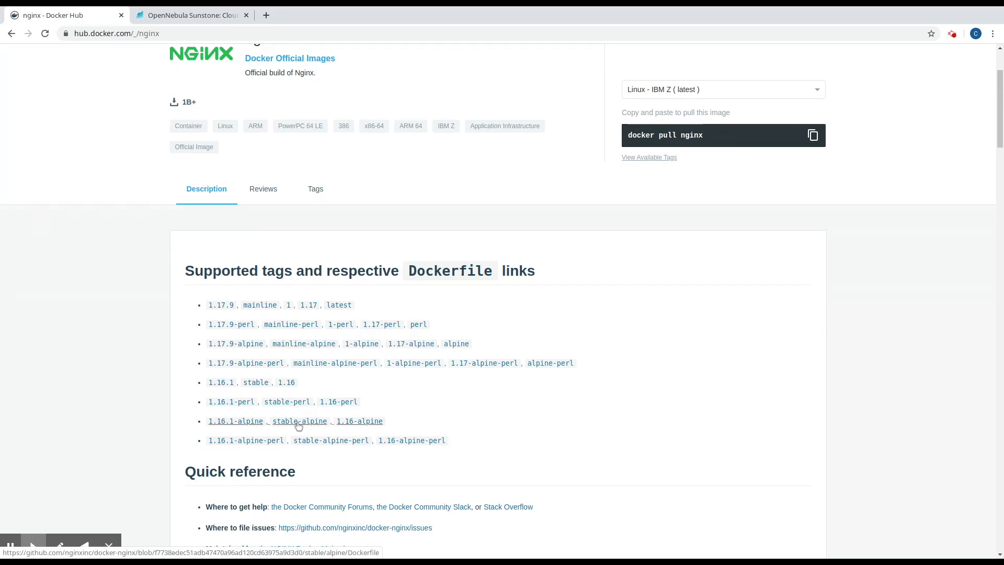
scroll(up, 3)
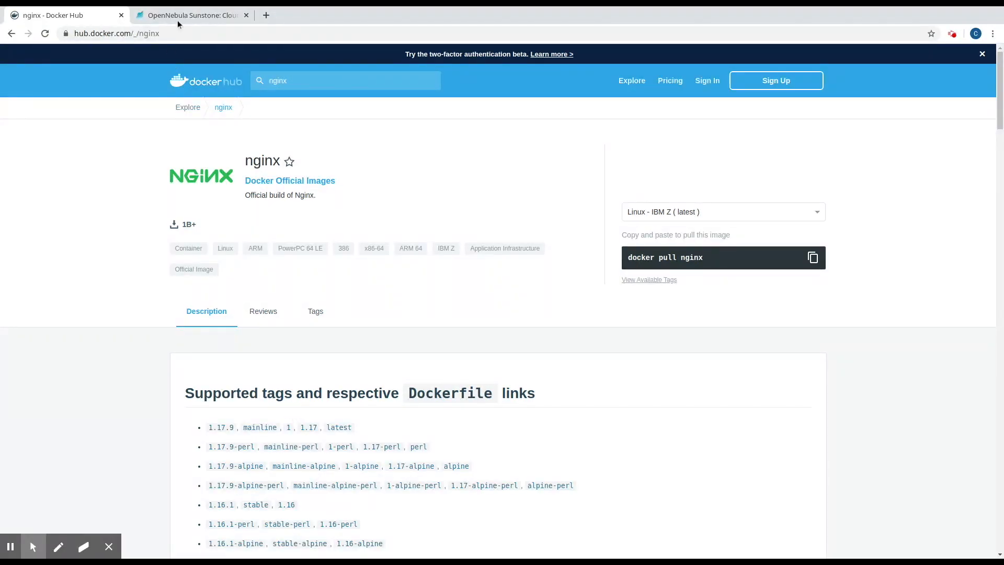
click(193, 15)
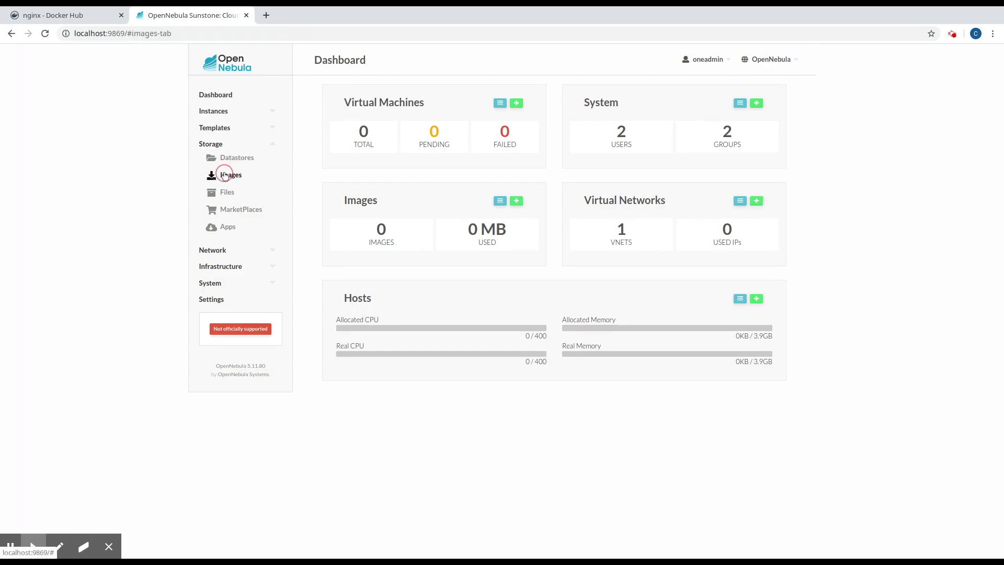
click(230, 175)
text(n)
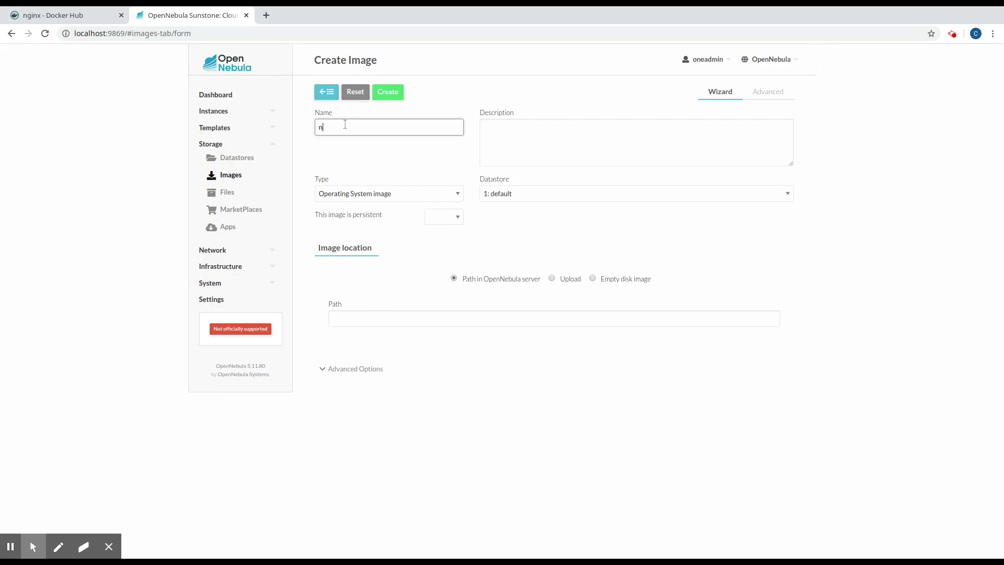
text(ginx)
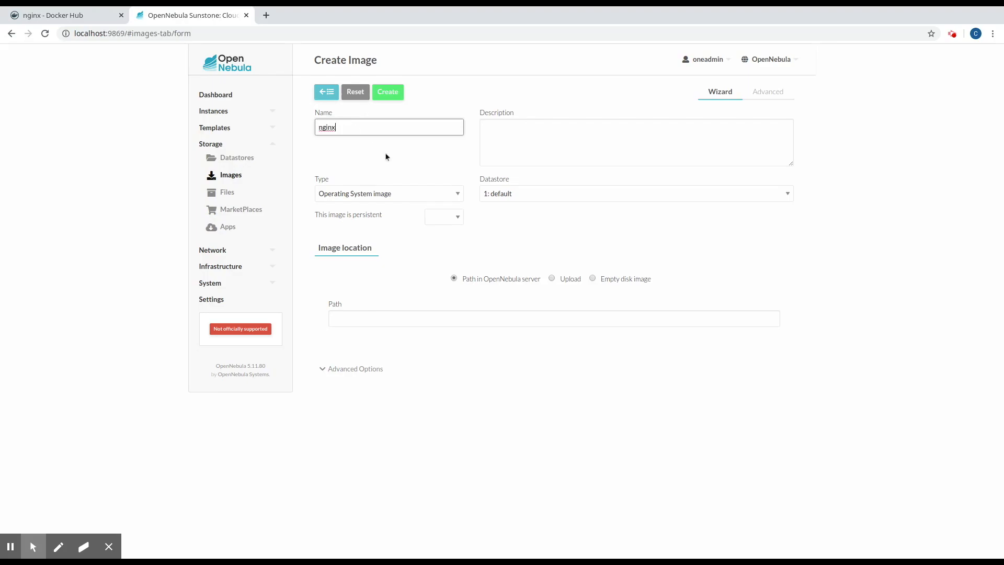
mouse_move(400, 195)
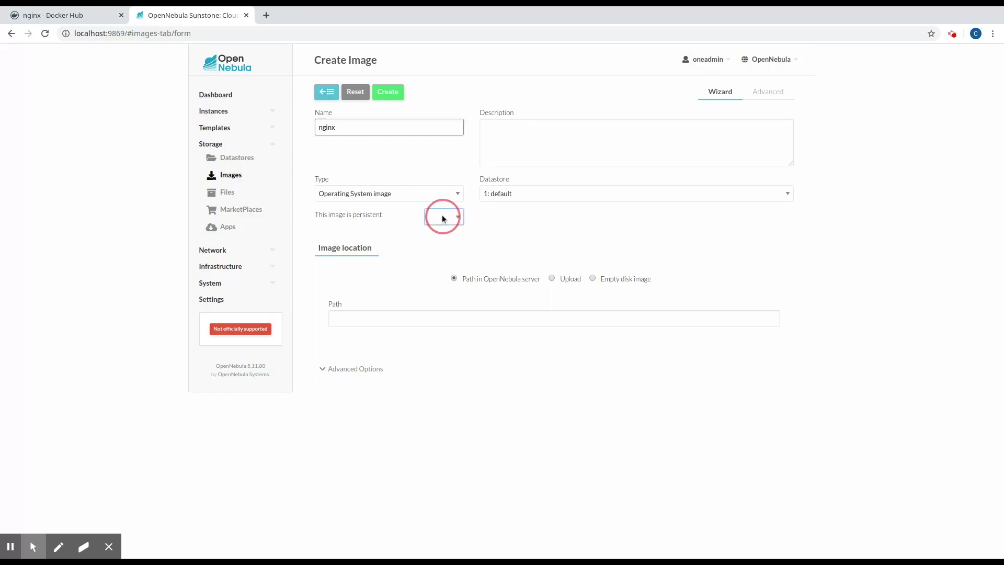
Make it non-persistent with path docker://nginx:stable-alpine?size=1024&filesystem=ext4&format=raw&distro=alpine.
click(444, 216)
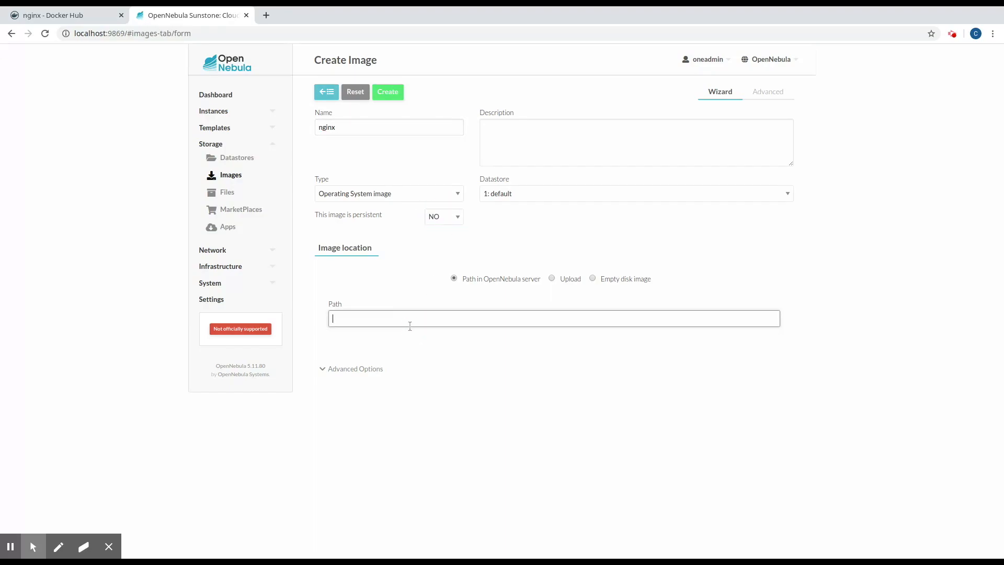
text(docker://nginx:stable-alpine?size=1024&filesystem=ext4&format=raw&distro=alpine)
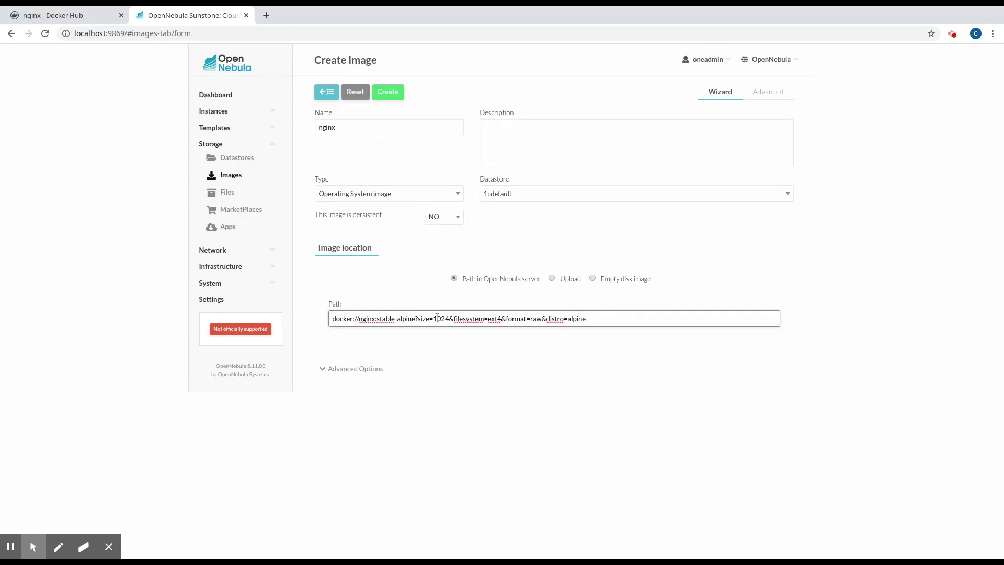
mouse_move(502, 304)
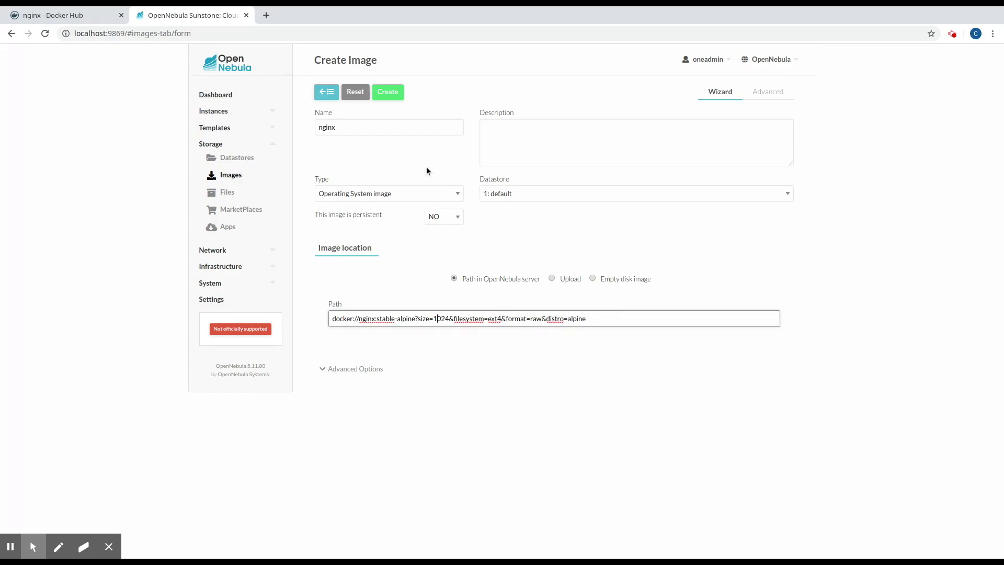
Create the nginx image and refresh the list until its status shows READY at about 1 GB.
click(387, 92)
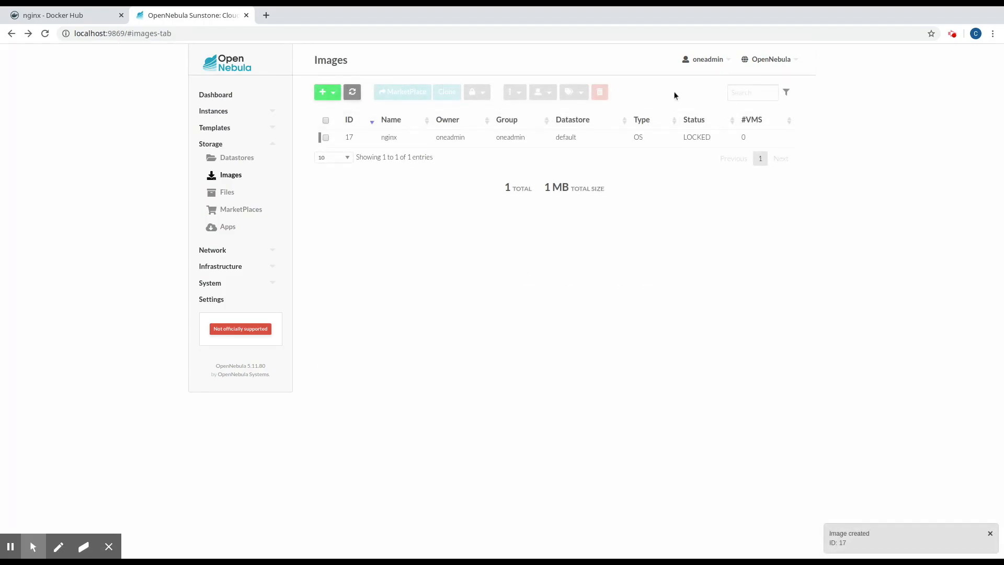
mouse_move(698, 137)
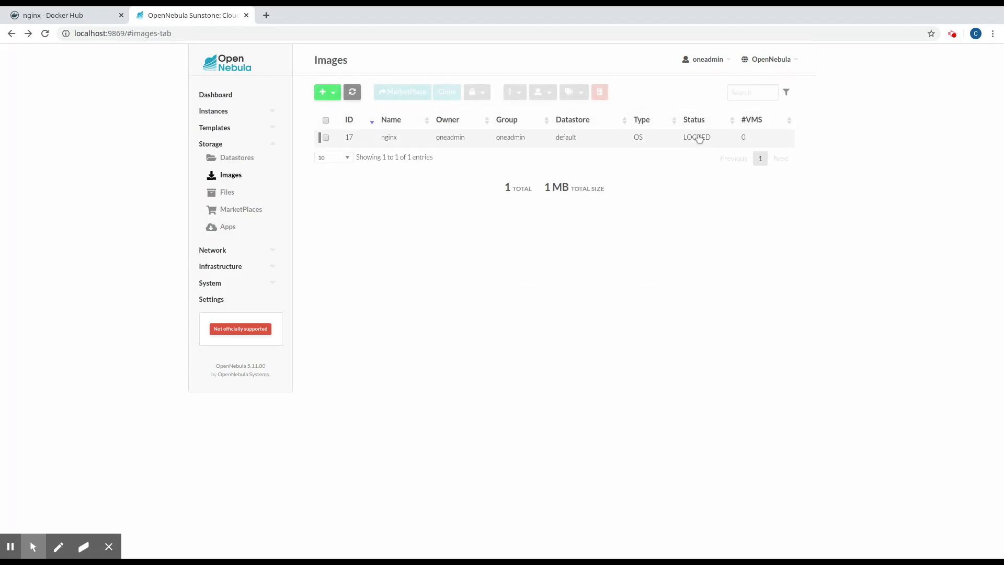
mouse_move(395, 116)
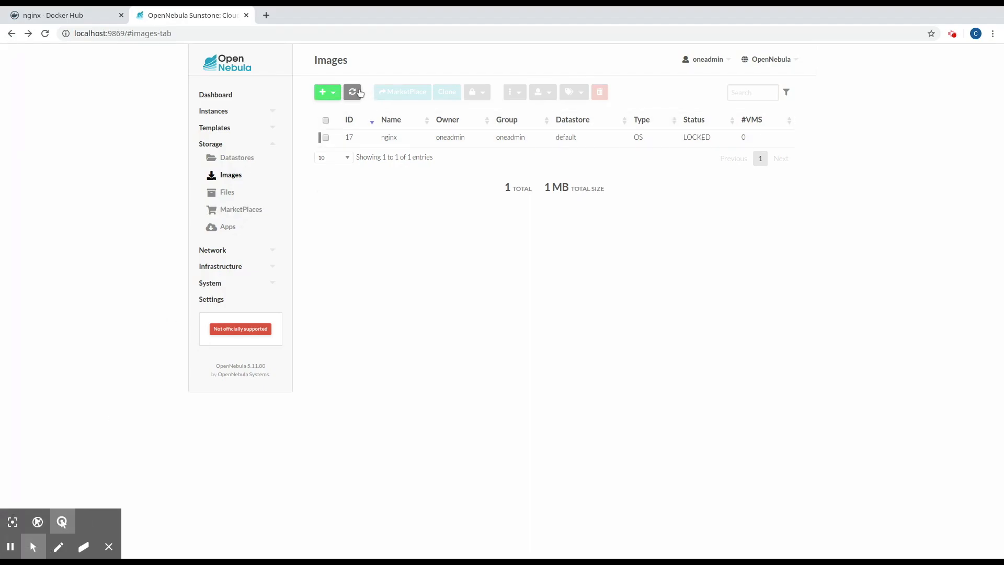
click(352, 93)
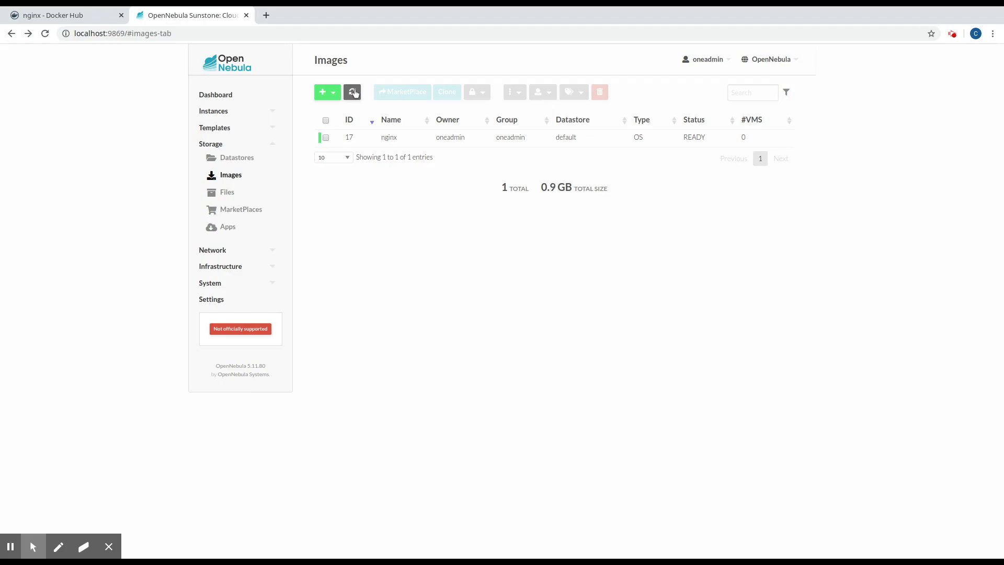
click(352, 92)
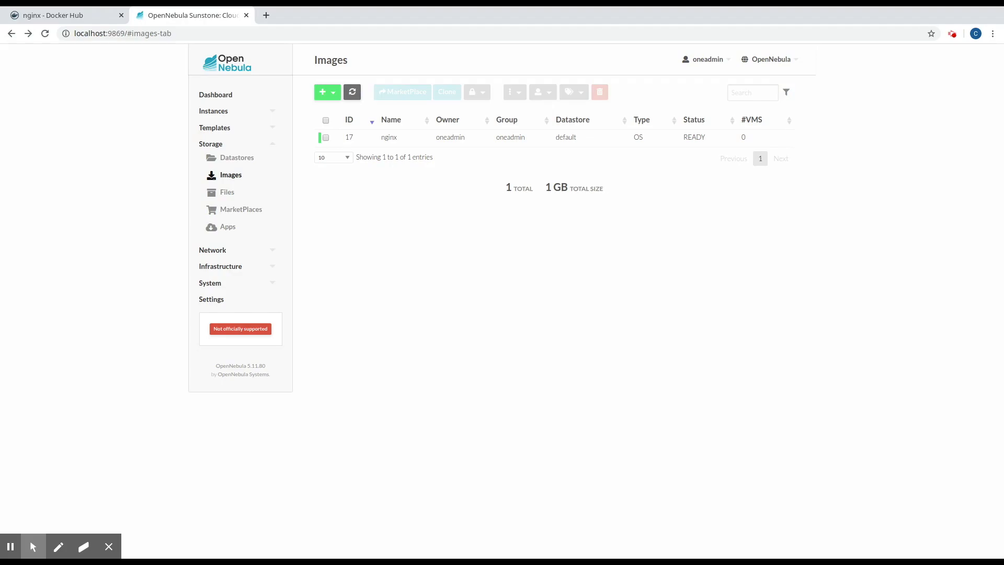
click(214, 128)
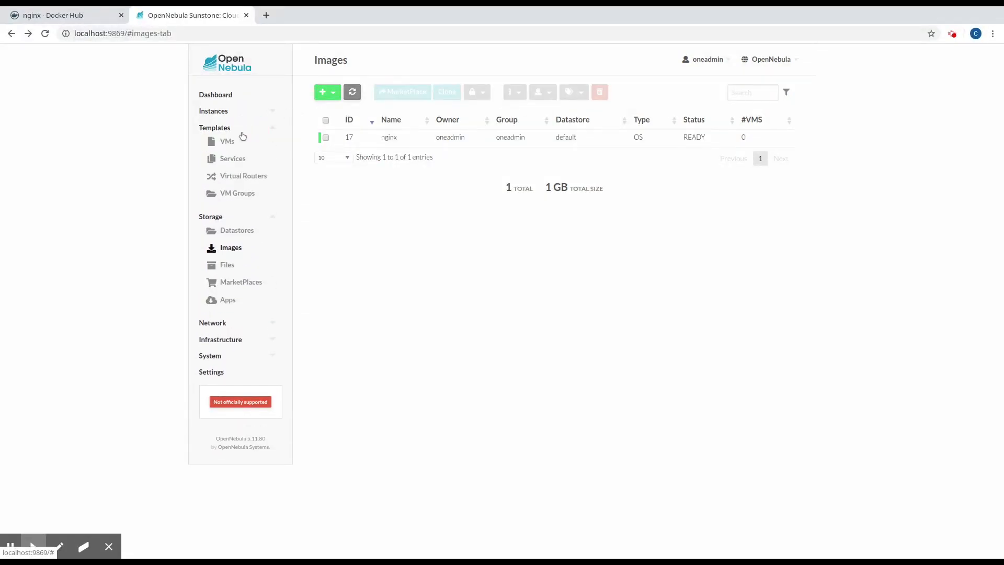
Edit the microVM template and review its nginx disk and vnet network.
click(227, 141)
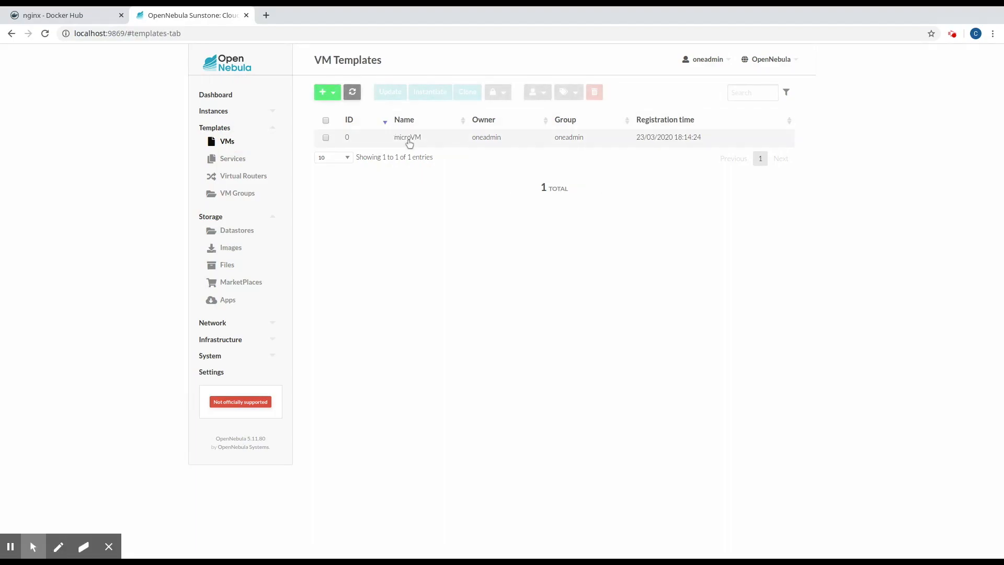
click(407, 137)
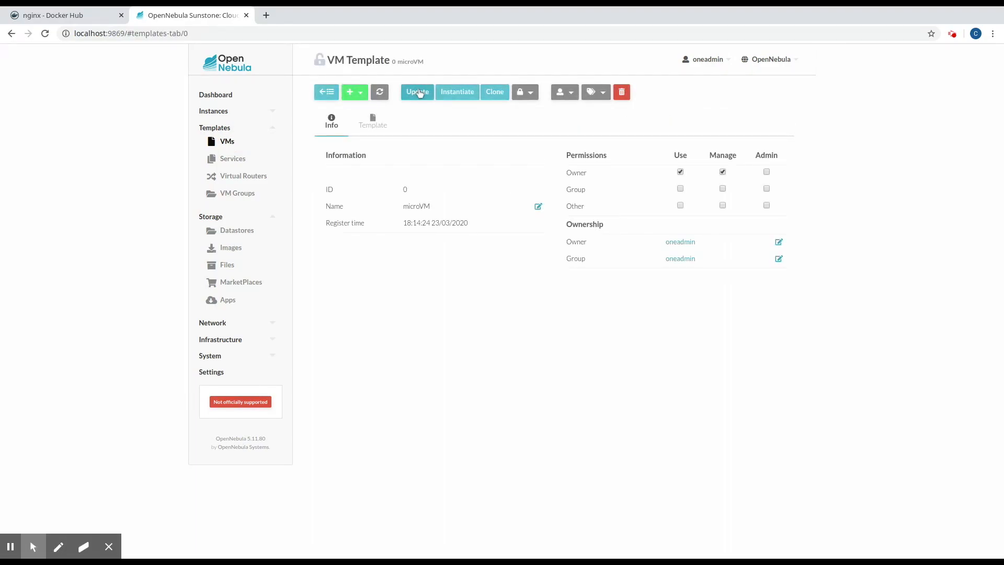
click(416, 92)
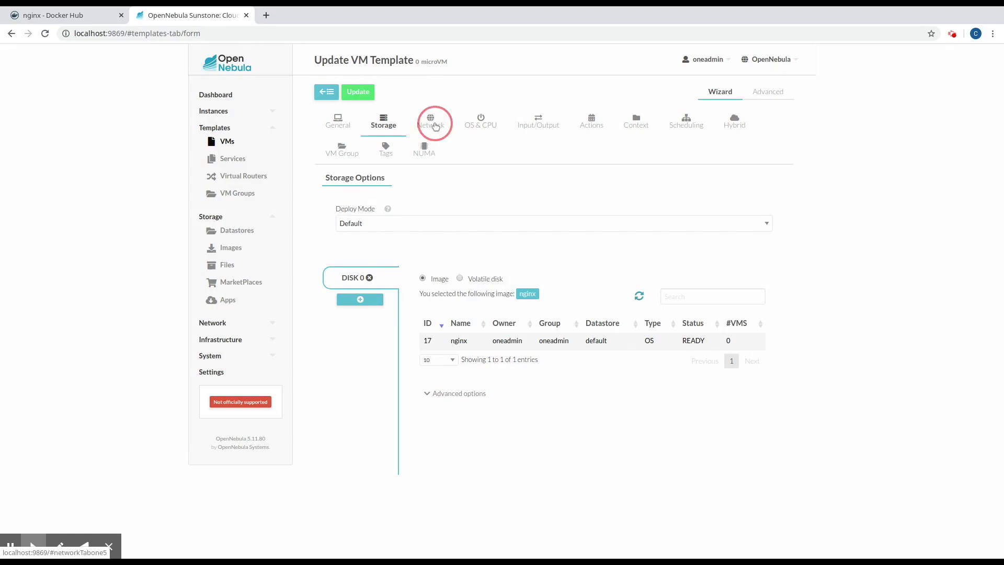
click(434, 122)
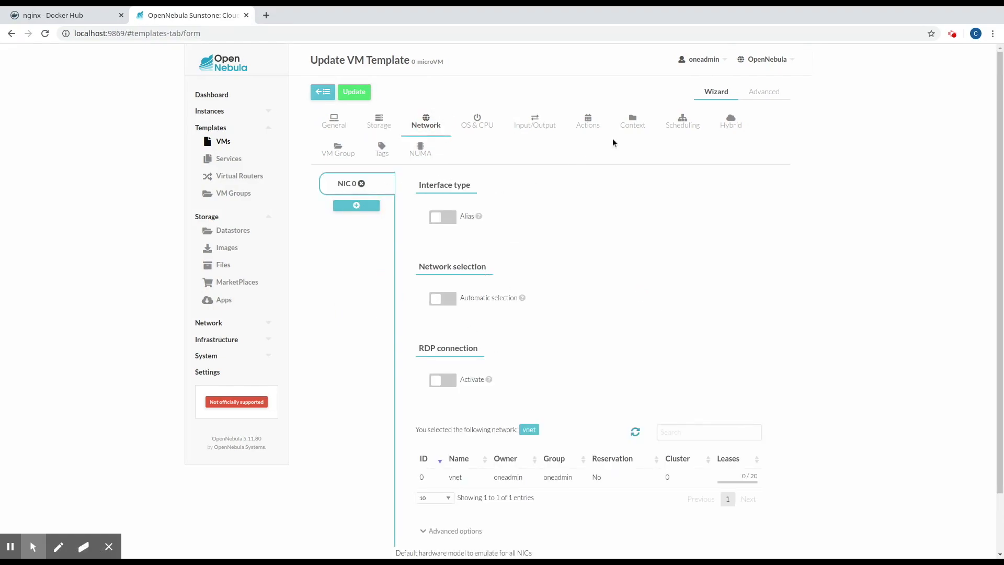
Review the nginx start script and PASSWORD custom variable, then update the template.
click(635, 120)
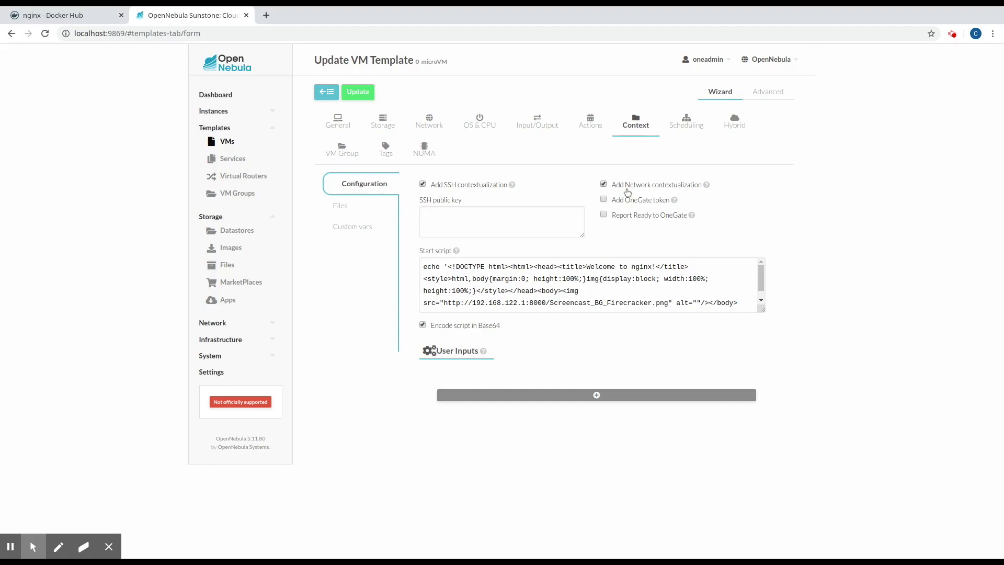
mouse_move(628, 193)
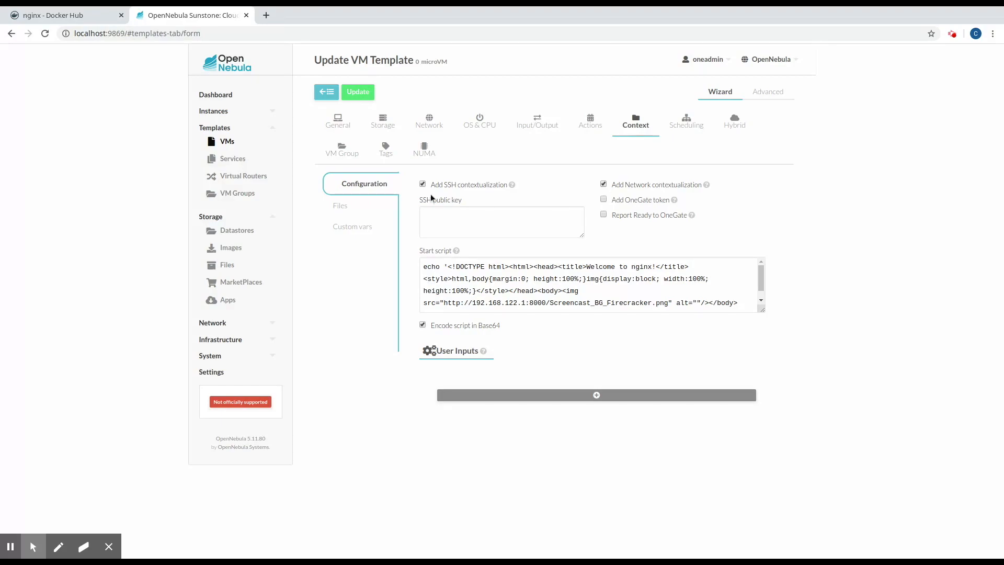
click(352, 226)
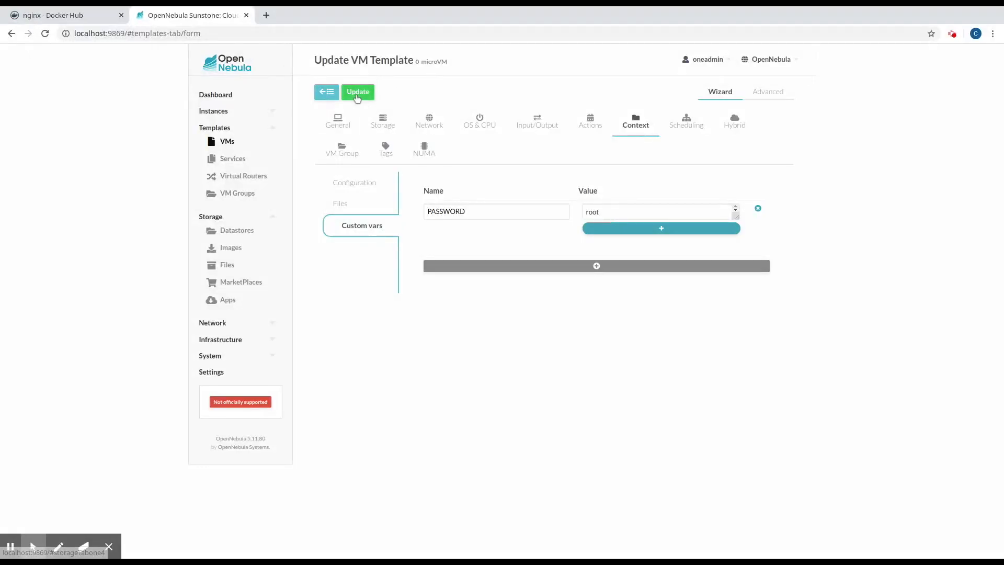
click(357, 92)
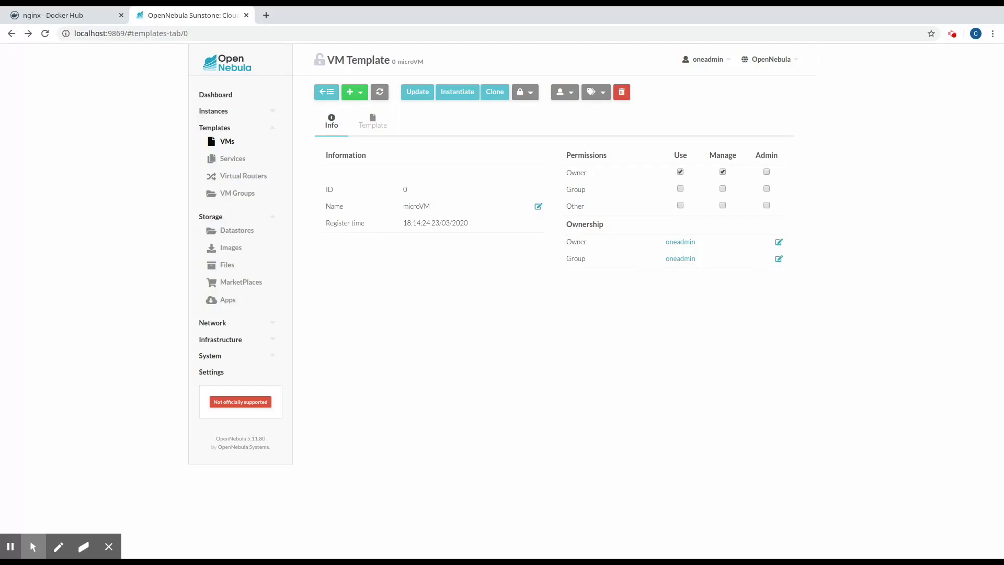
Instantiate a VM named nginx from microVM and confirm it is RUNNING in Instances > VMs.
click(458, 92)
text(ng)
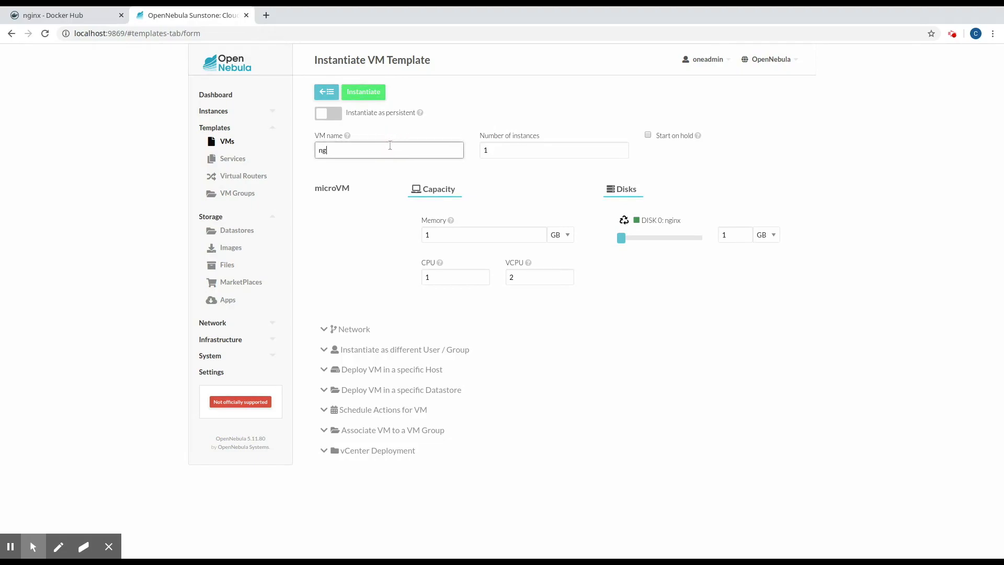
click(363, 92)
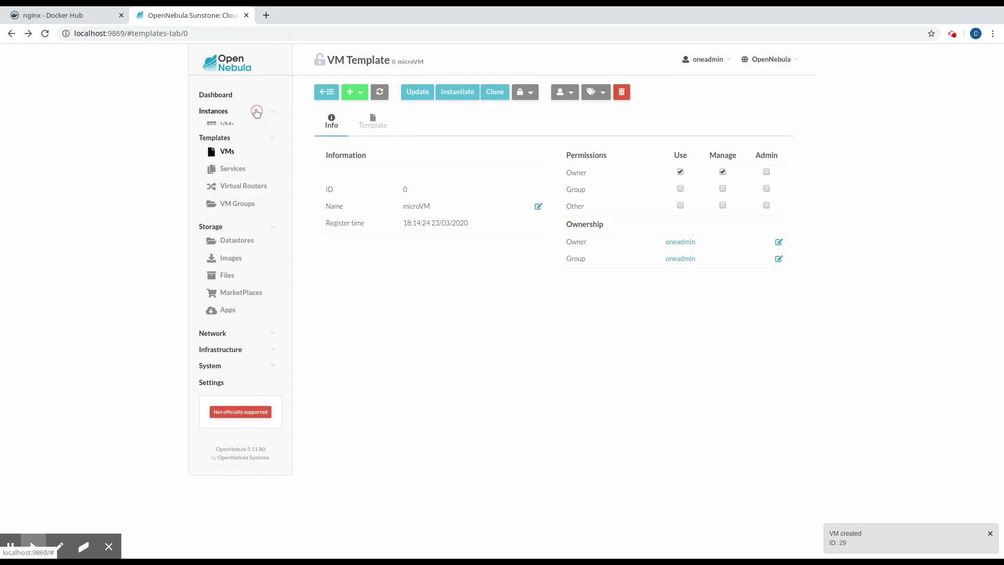
click(227, 124)
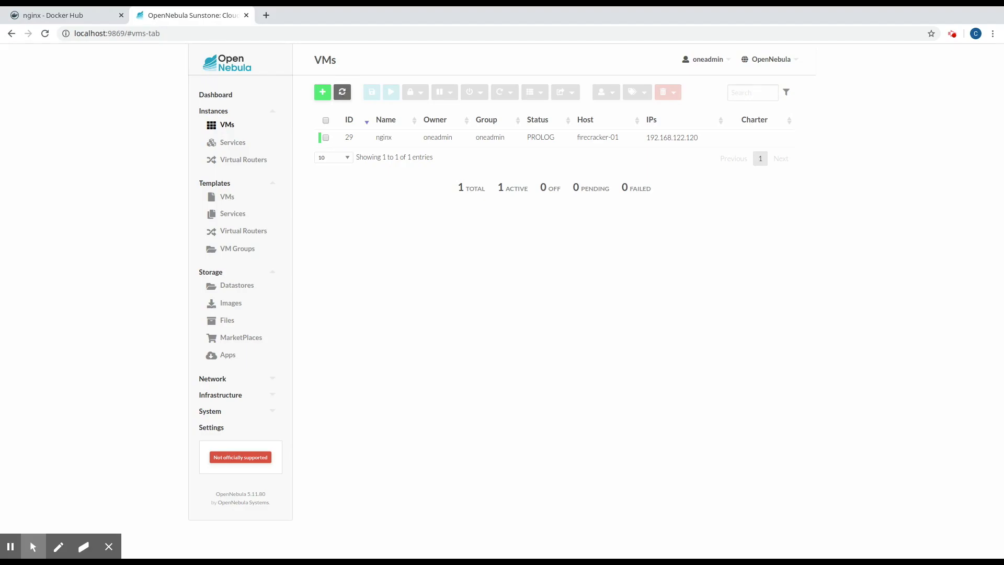
mouse_move(18, 524)
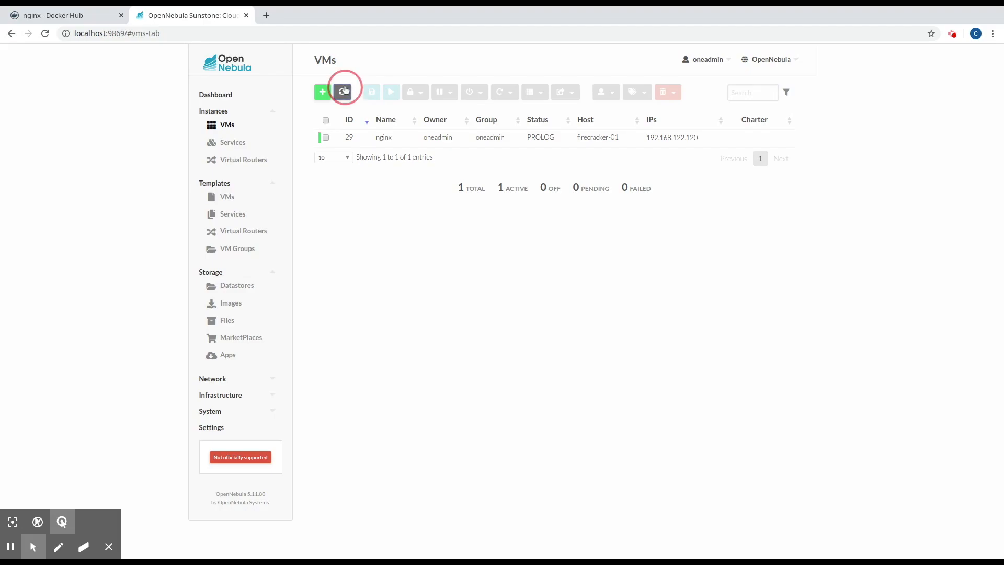
click(343, 93)
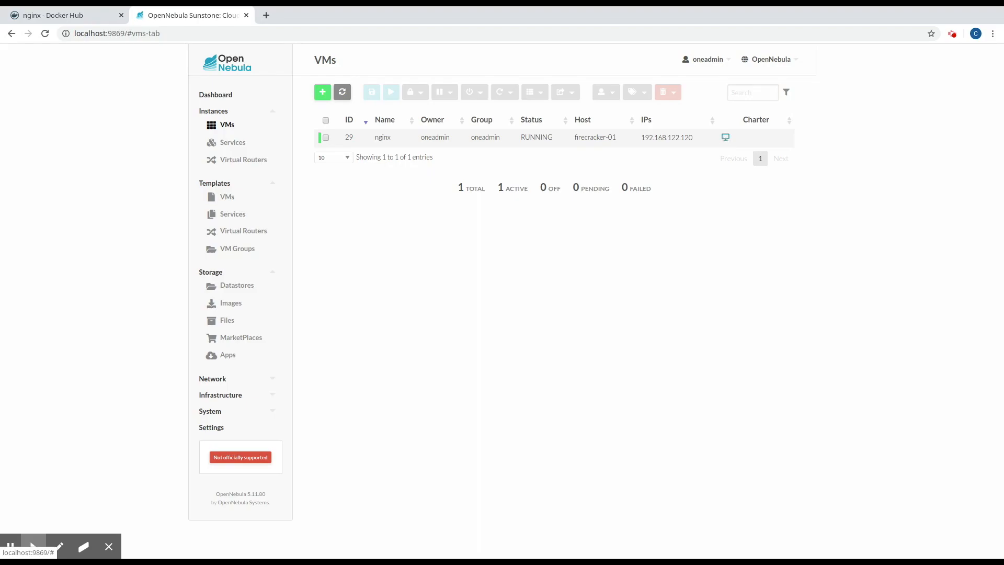
Log into the VM console as root and run rc-service nginx start.
click(724, 137)
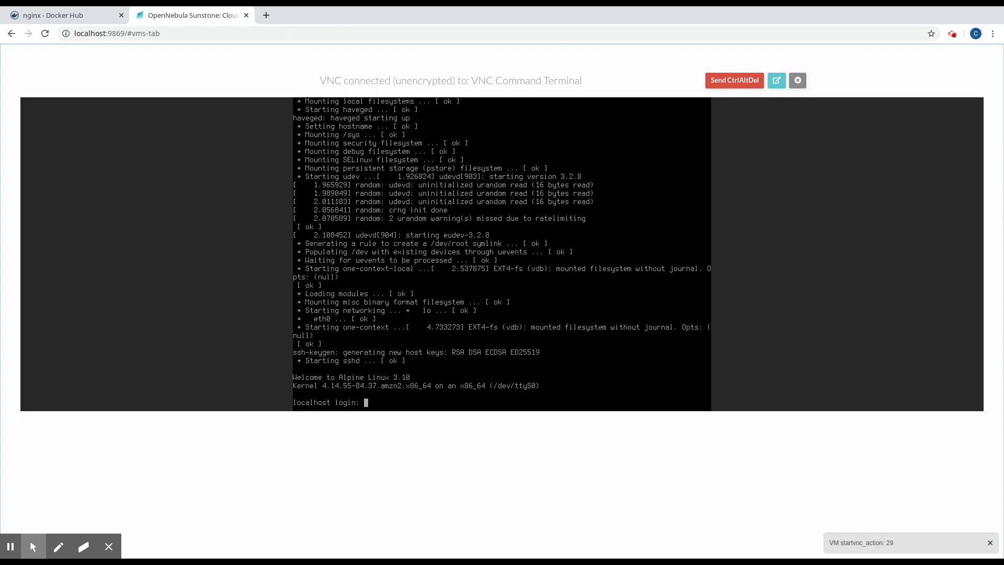
text(root)
text(ip a)
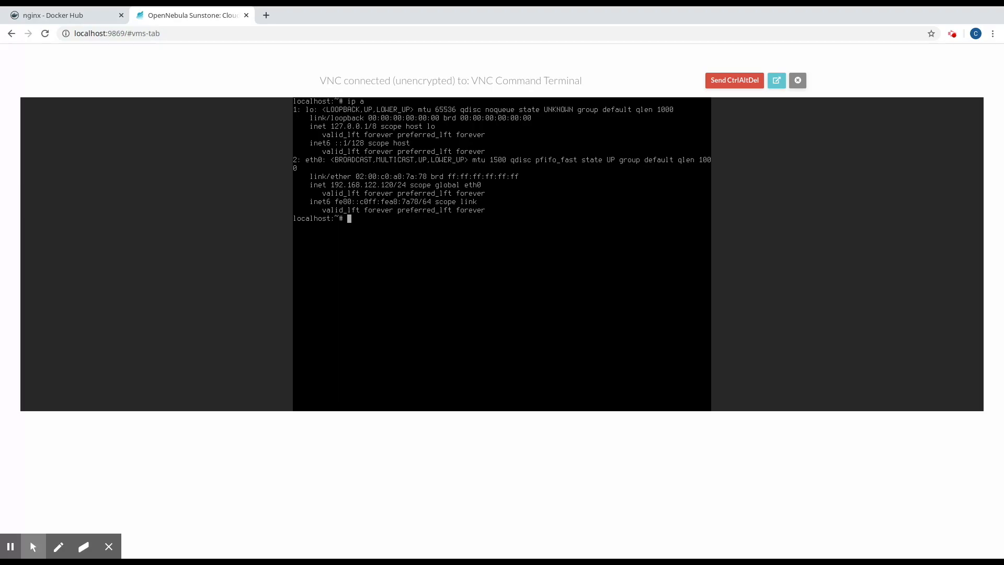
text(r)
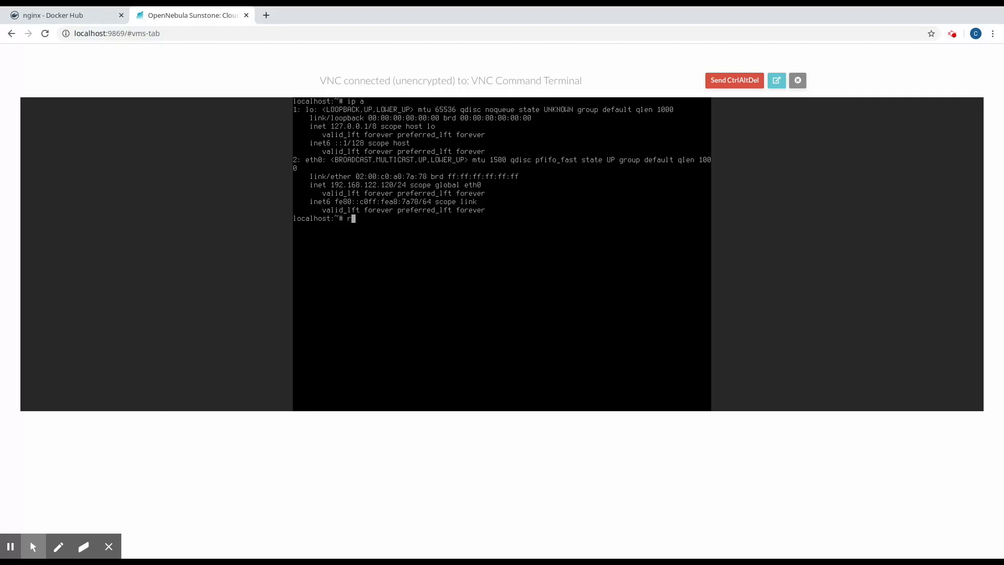
text(c-ser)
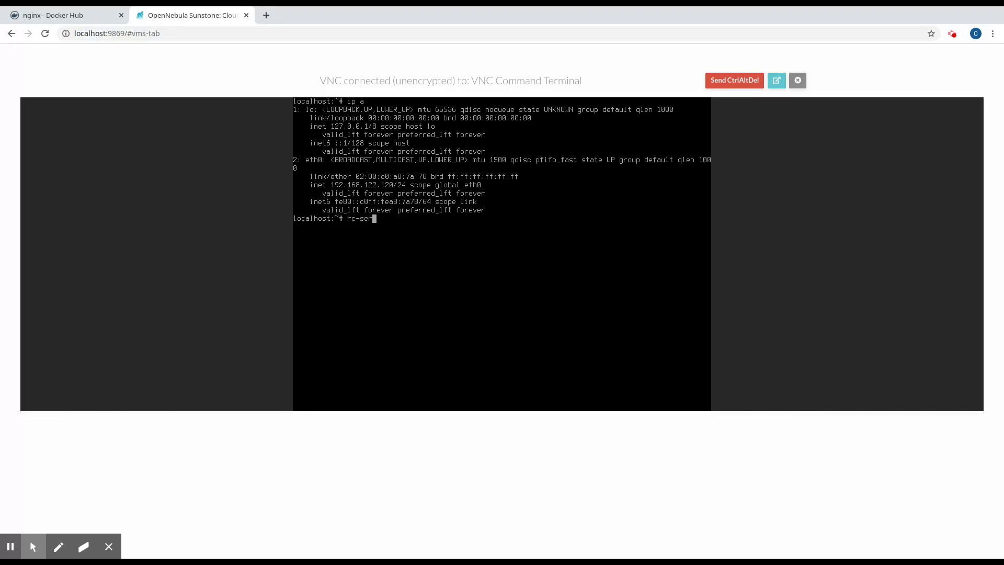
text(vice st)
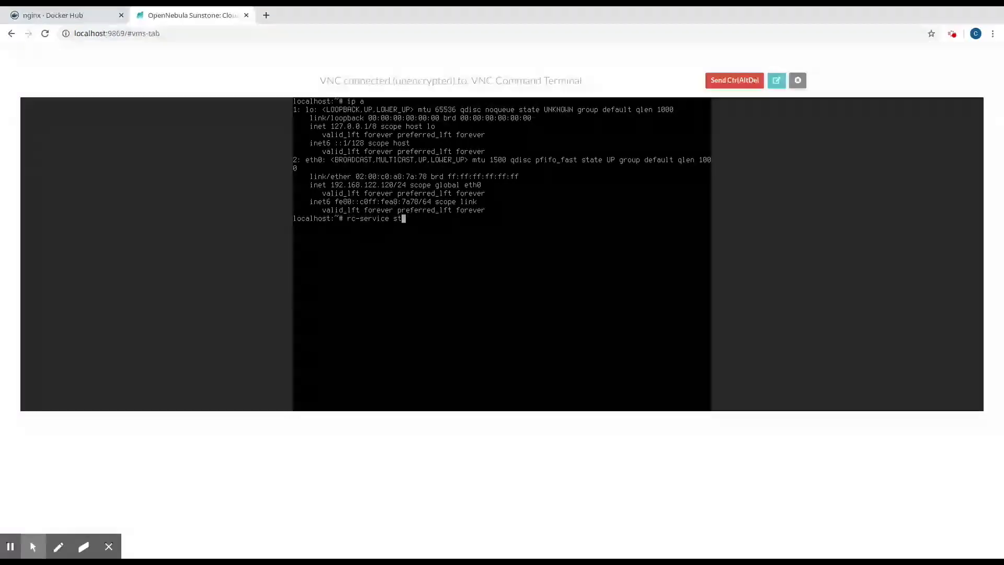
text(nginx)
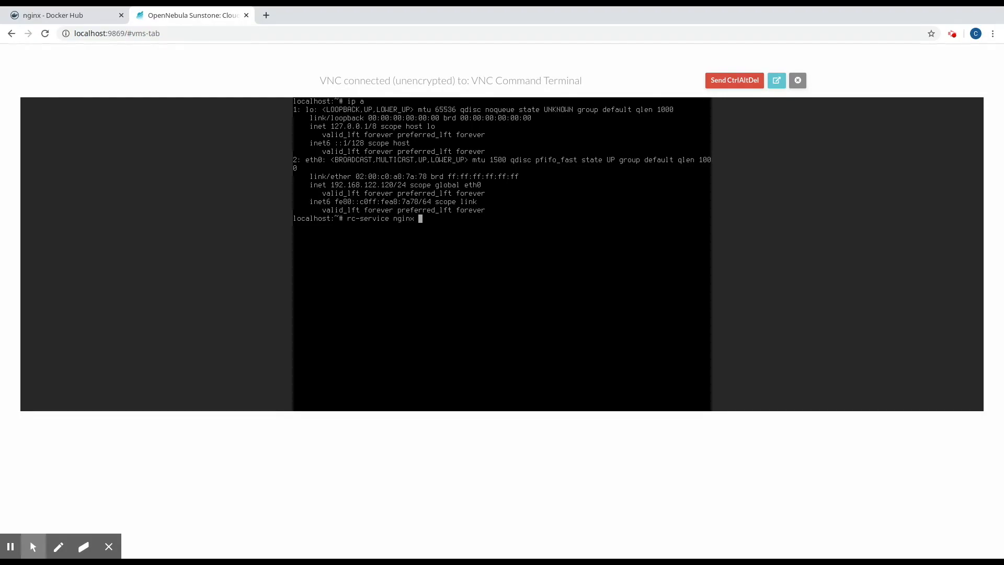
key(Return)
text(192)
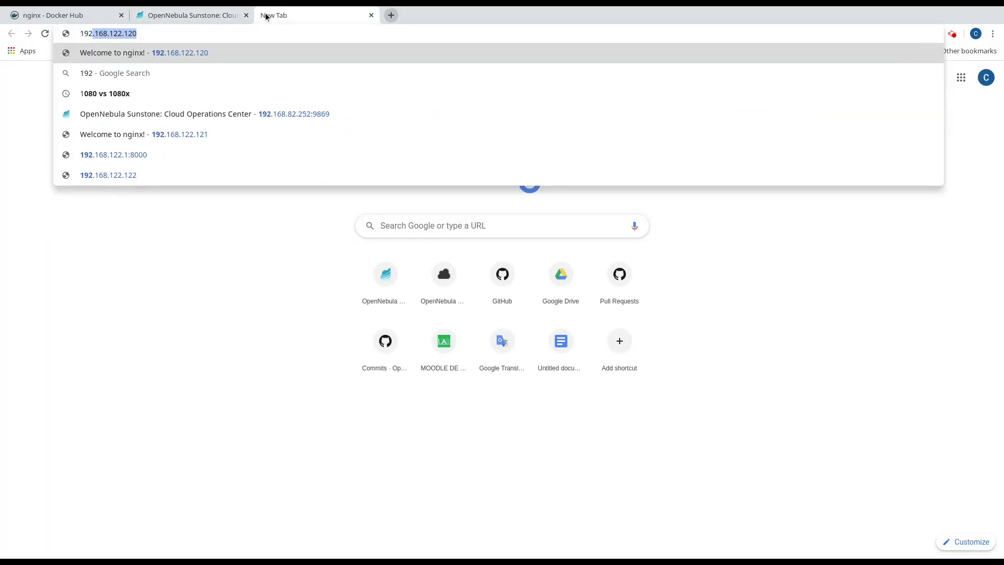
Load the nginx welcome page at 192.168.122.120 in a new browser tab.
click(143, 52)
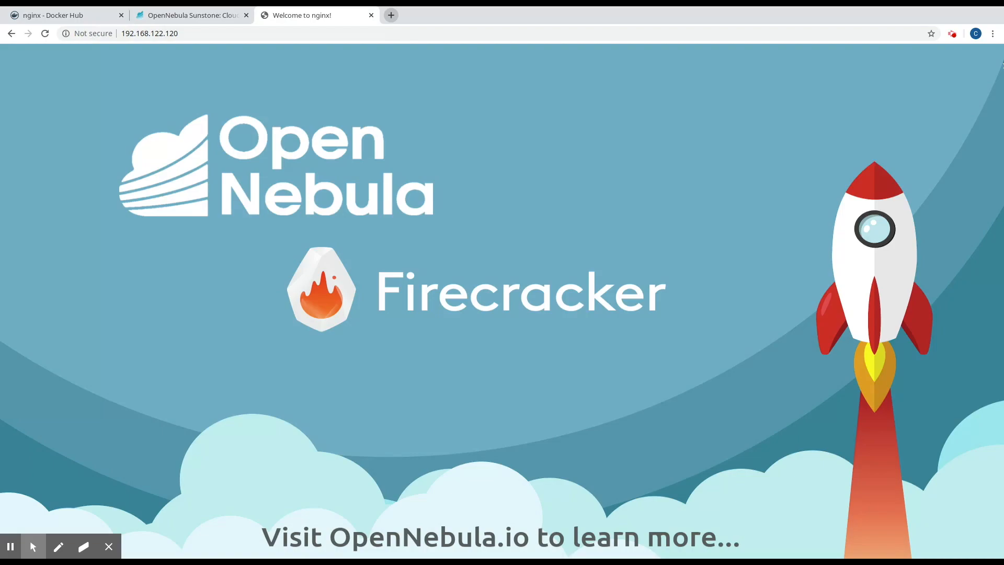